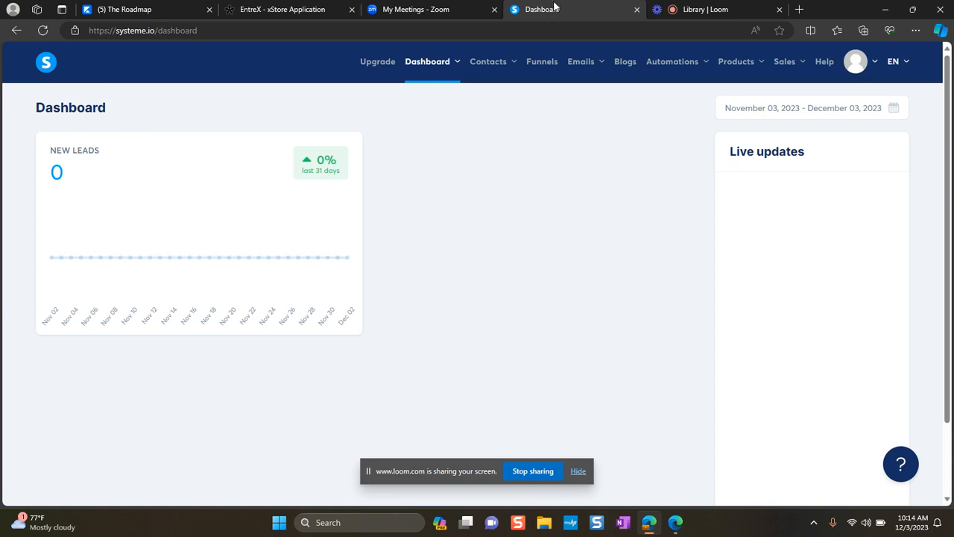
{"action": "mouse_move", "coordinate": [555, 10]}
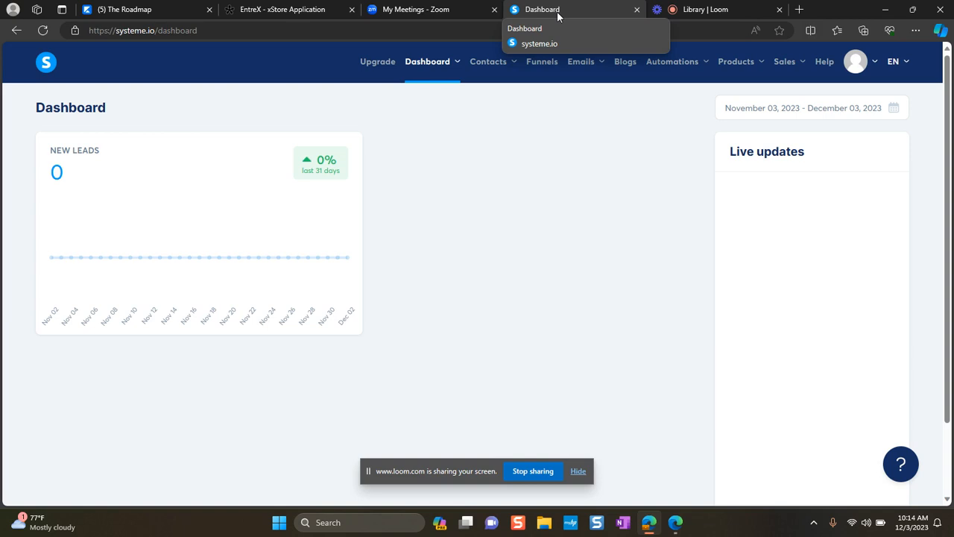
{"action": "mouse_move", "coordinate": [559, 18]}
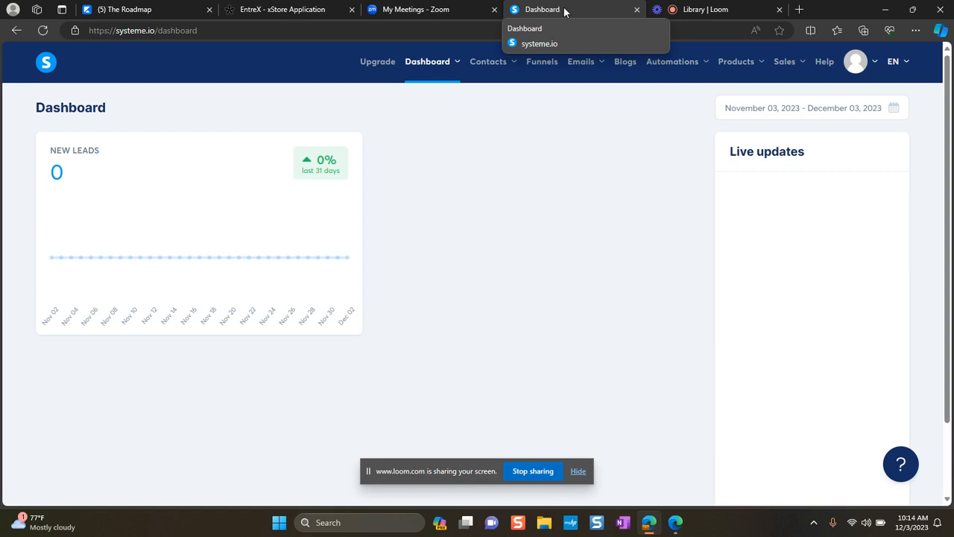
{"action": "mouse_move", "coordinate": [568, 95]}
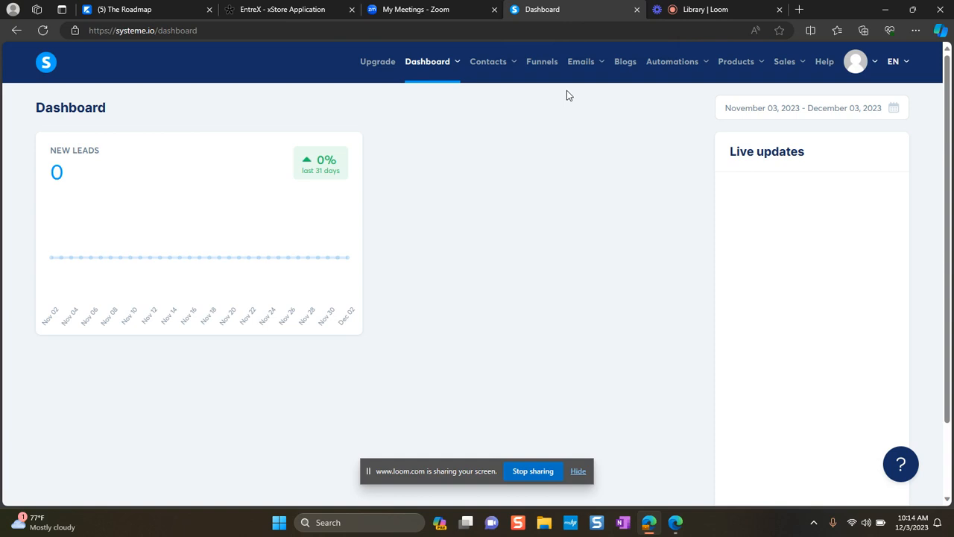
- Go to Funnels, open The Roadmap - Template 1, and select its Sales Page step
{"action": "left_click", "coordinate": [542, 61]}
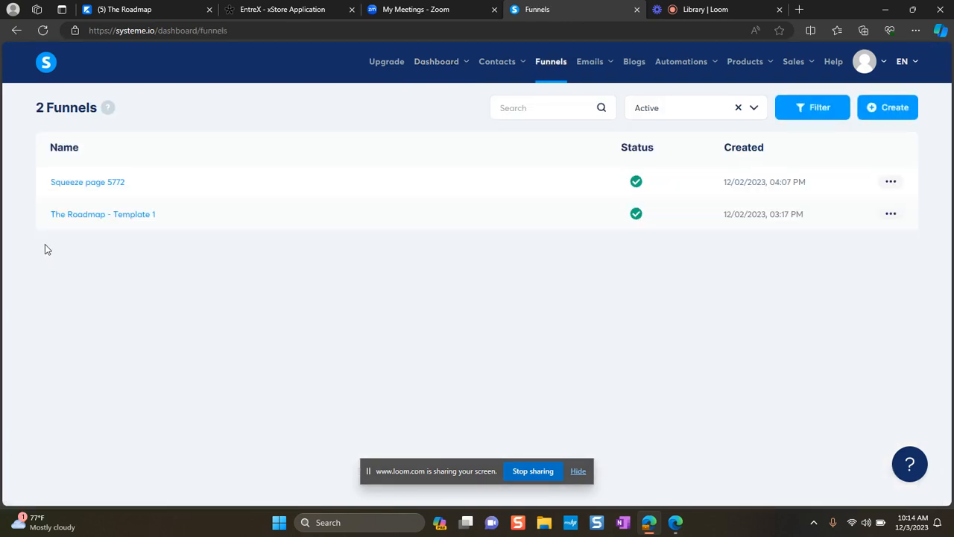
{"action": "mouse_move", "coordinate": [96, 218]}
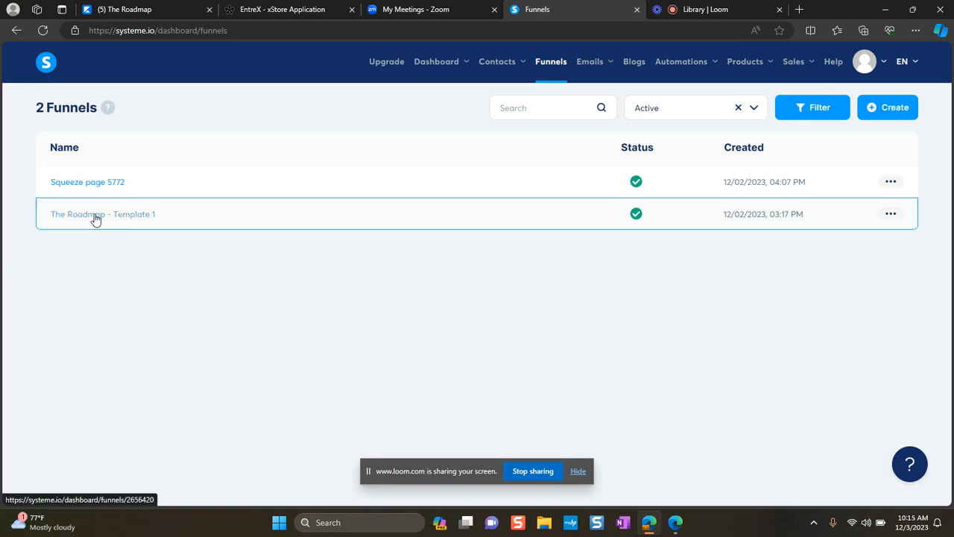
{"action": "left_click", "coordinate": [103, 214]}
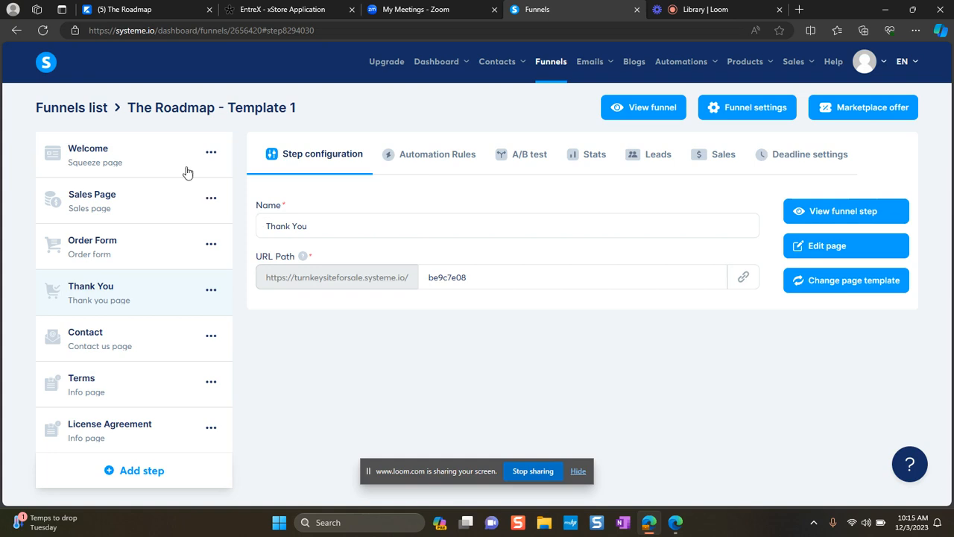
{"action": "left_click", "coordinate": [92, 200]}
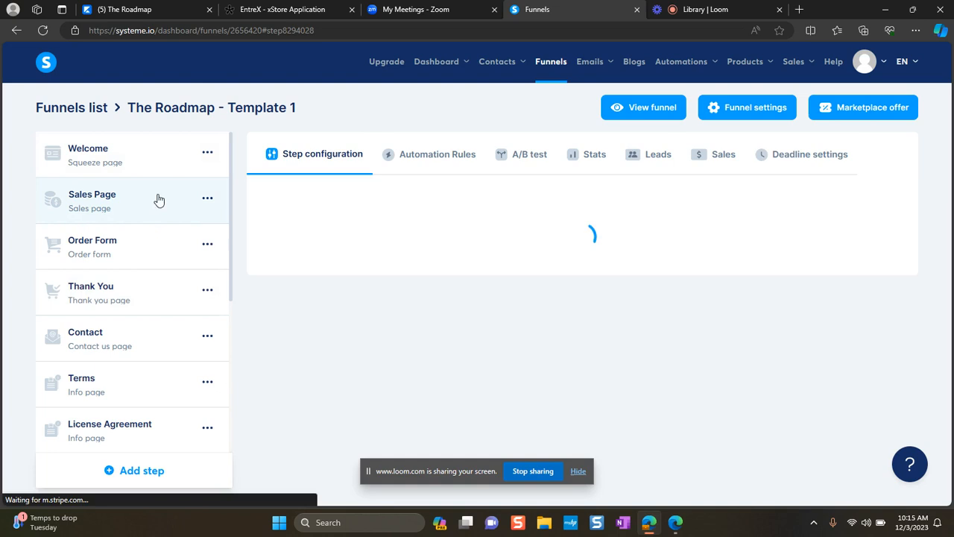
{"action": "left_click", "coordinate": [92, 200]}
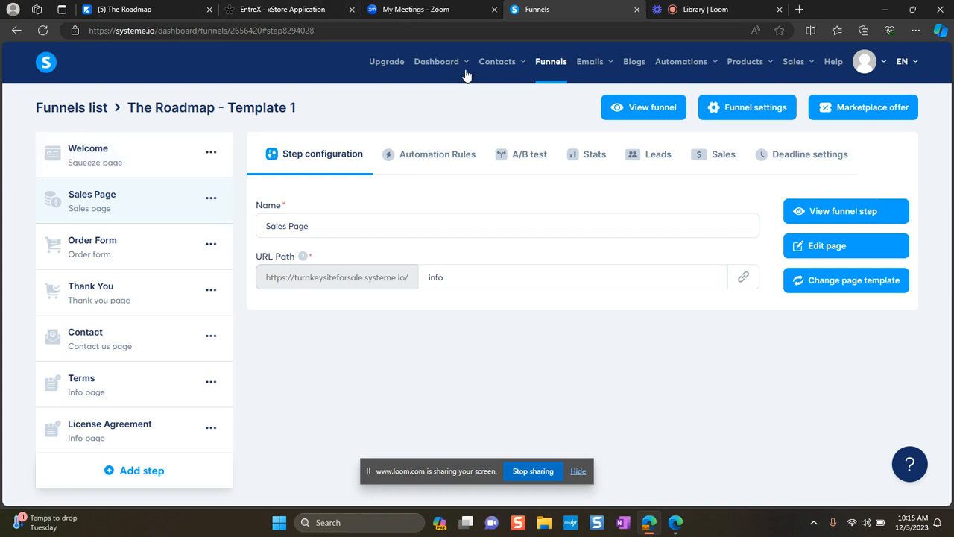
{"action": "mouse_move", "coordinate": [132, 212]}
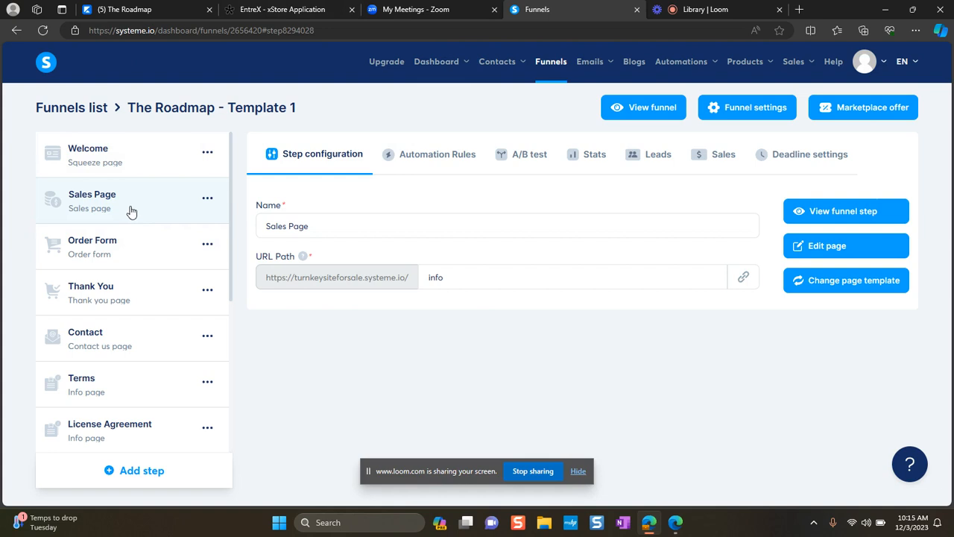
- Launch Edit page for the Sales Page and scroll through the loaded editor
{"action": "left_click", "coordinate": [845, 245]}
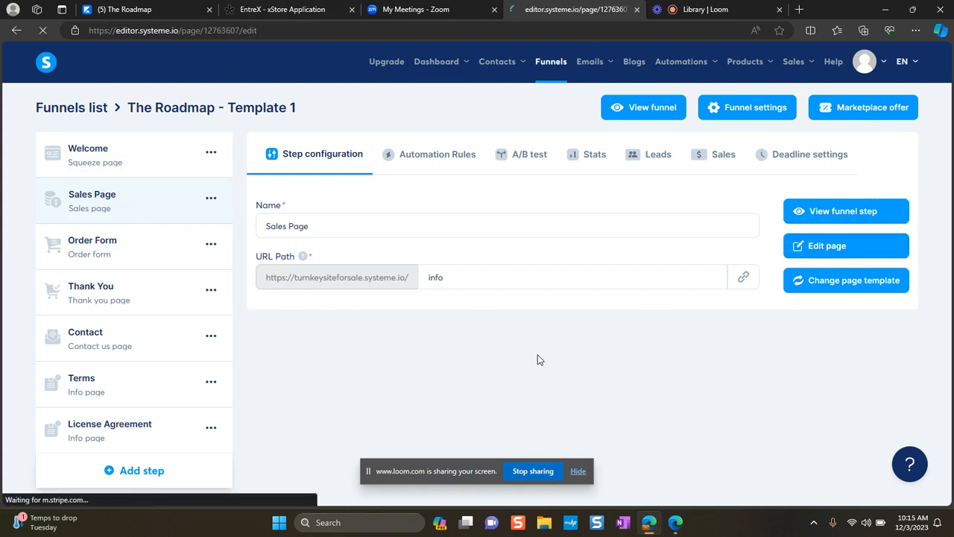
{"action": "left_click", "coordinate": [845, 245]}
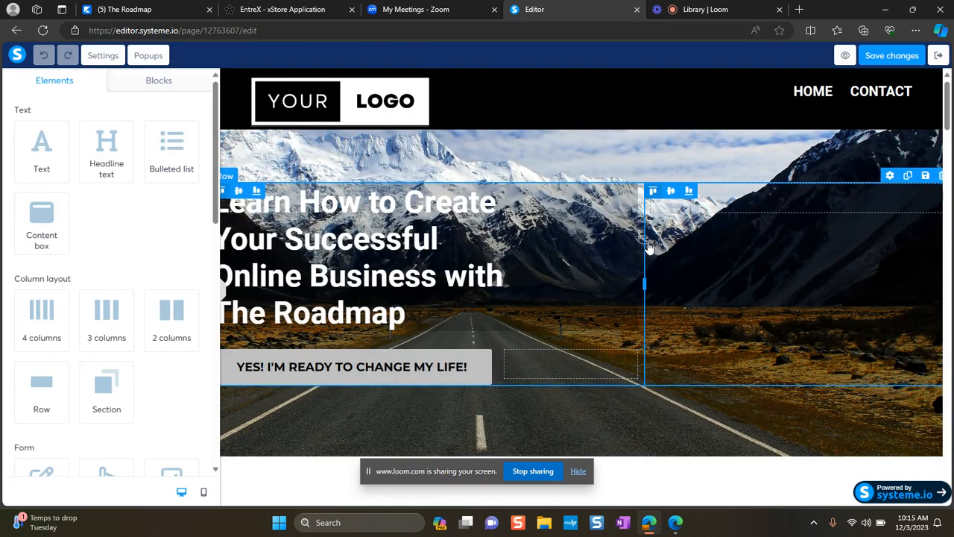
{"action": "scroll", "scroll_direction": "down", "scroll_amount": 3}
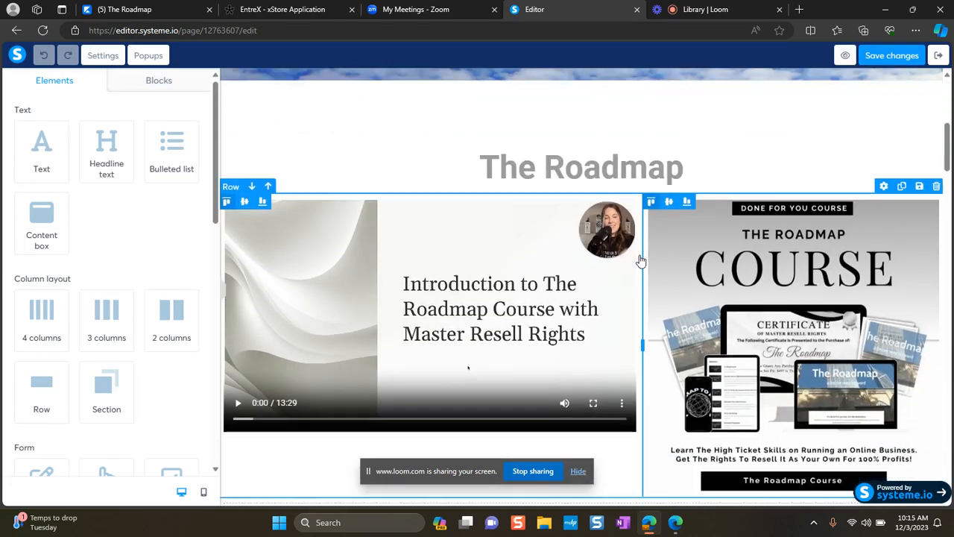
{"action": "scroll", "scroll_direction": "down", "scroll_amount": 3}
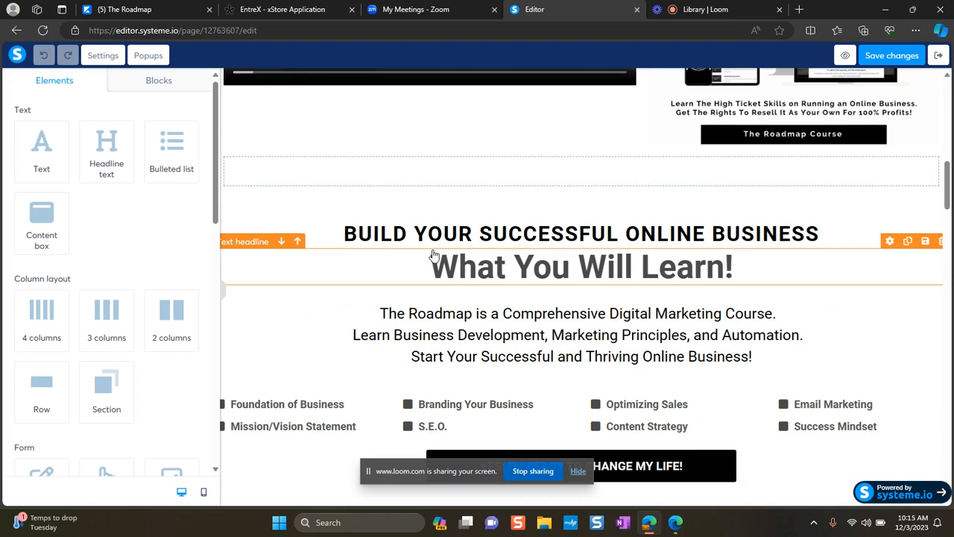
- Select 'BUILD YOUR SUCCESSFUL' in the headline, add a link, and choose file upload as target
{"action": "left_click", "coordinate": [581, 233]}
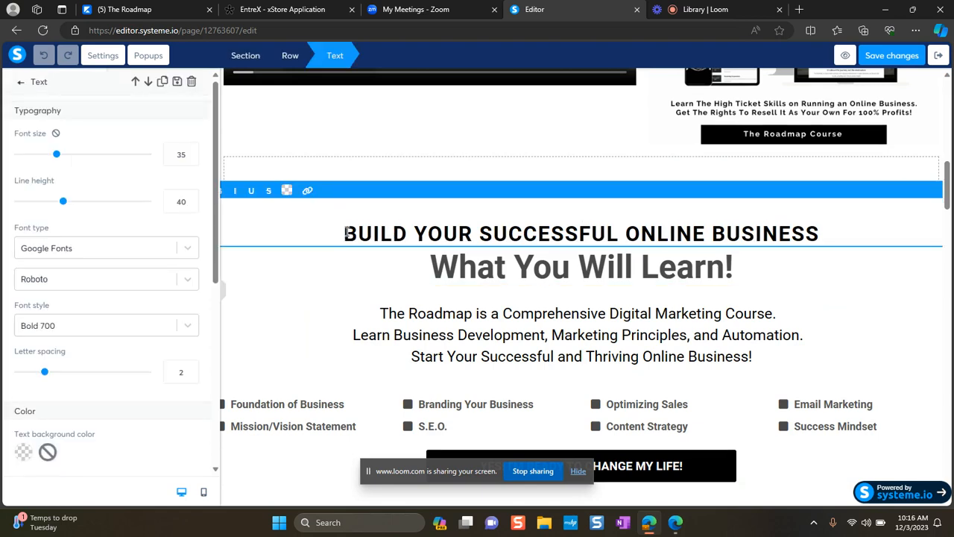
{"action": "left_click_drag", "start_coordinate": [343, 234], "coordinate": [577, 233]}
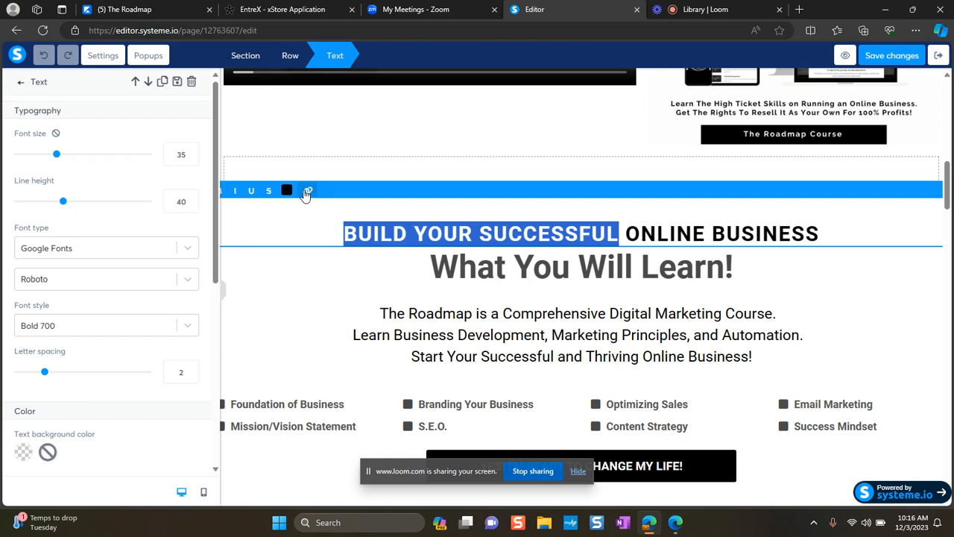
{"action": "left_click", "coordinate": [307, 190]}
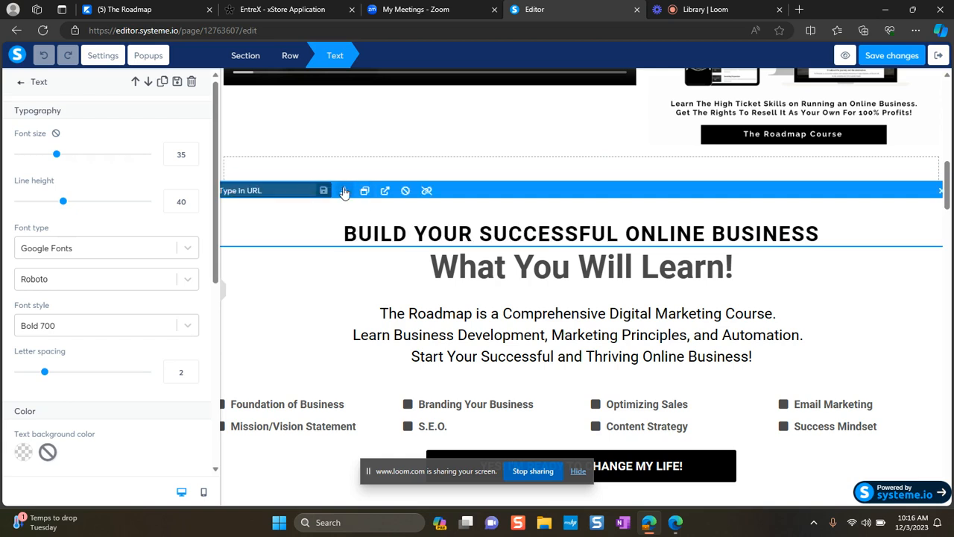
{"action": "mouse_move", "coordinate": [344, 191]}
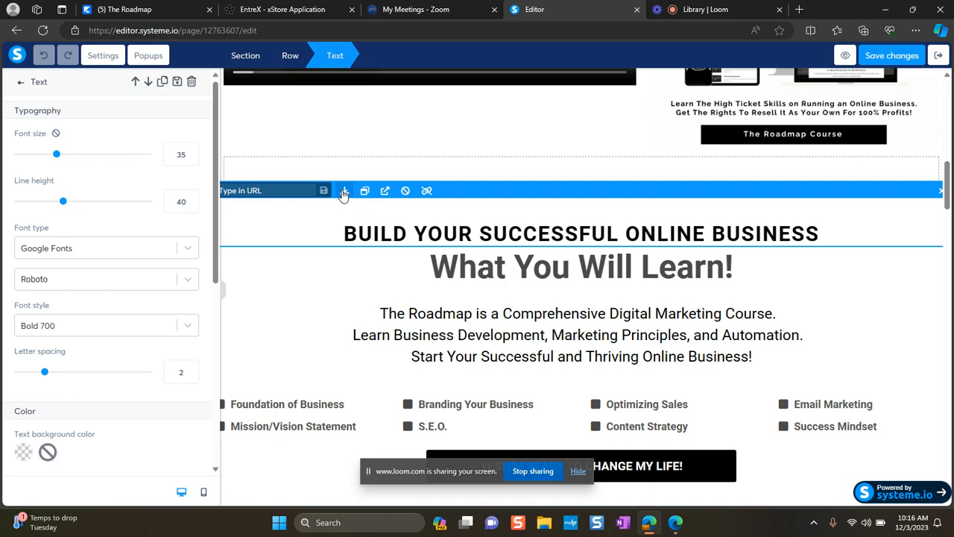
{"action": "left_click", "coordinate": [344, 190]}
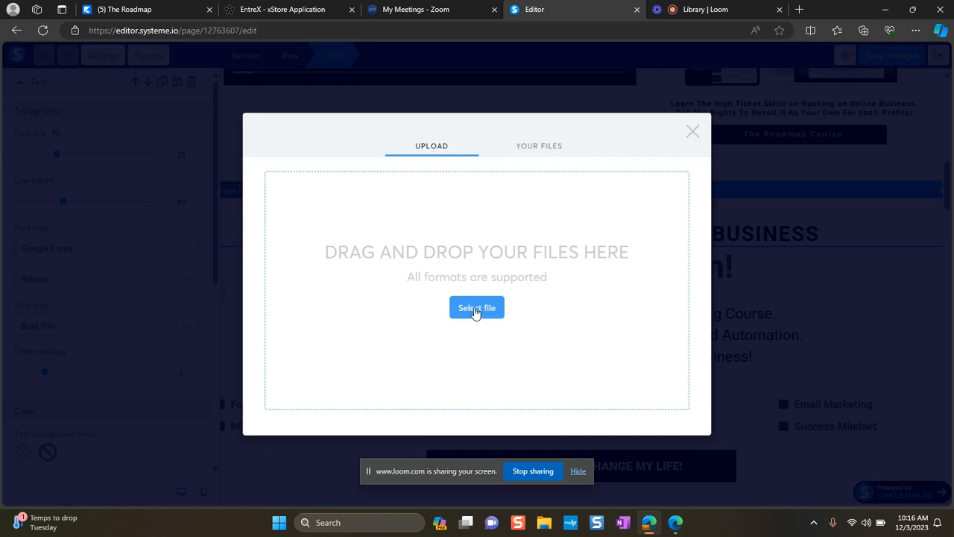
{"action": "mouse_move", "coordinate": [441, 318]}
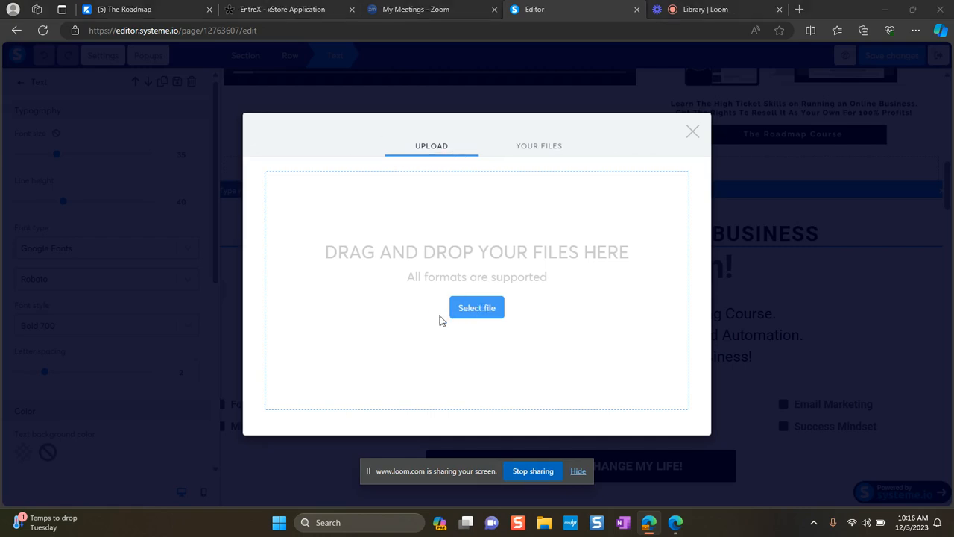
- Upload the Affiliate and Digital Marketing ebook PDF from Downloads and select it in Your Files
{"action": "left_click", "coordinate": [477, 307]}
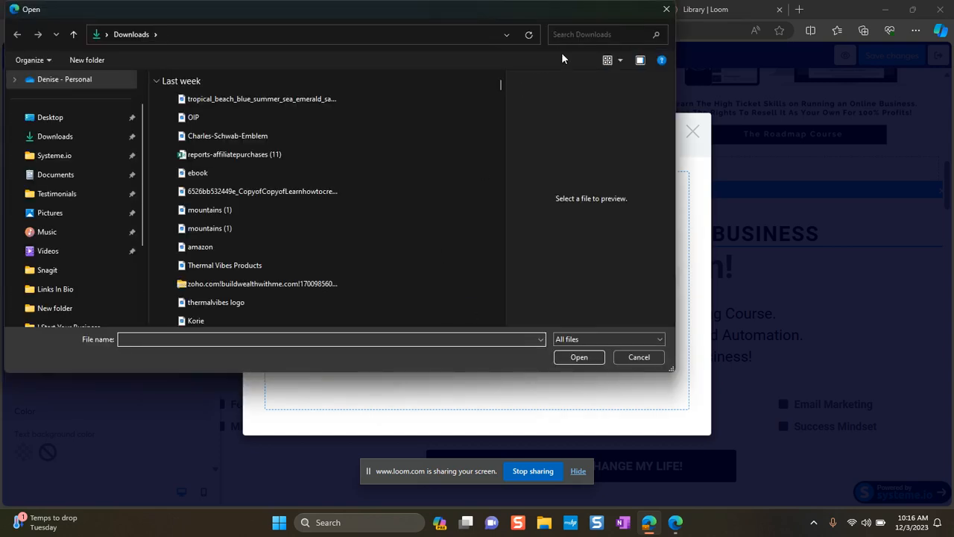
{"action": "left_click", "coordinate": [596, 34]}
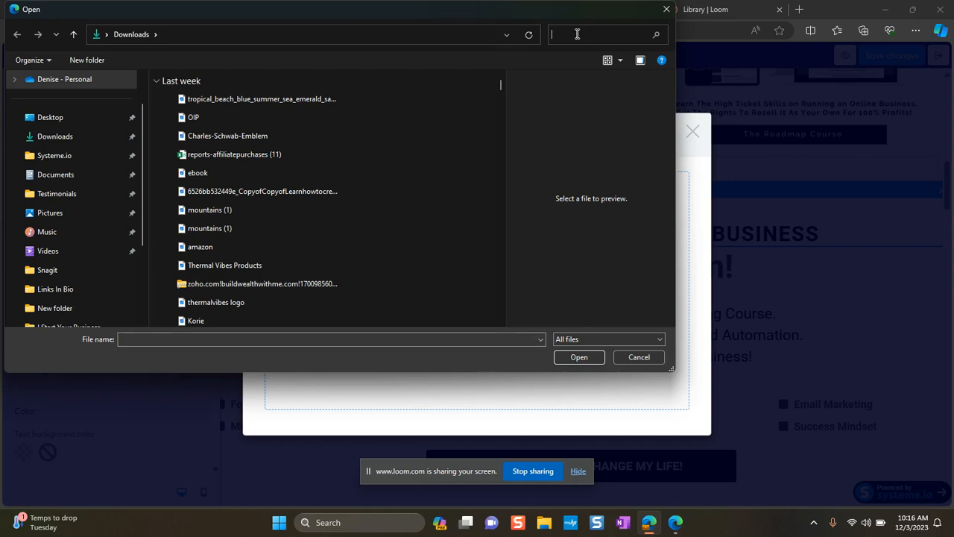
{"action": "type", "text": "affiliate"}
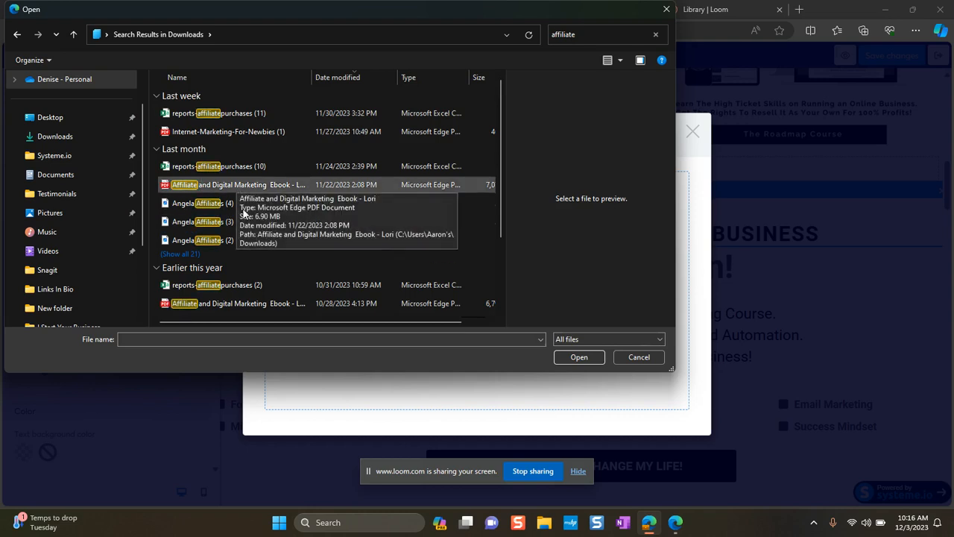
{"action": "left_click", "coordinate": [246, 303]}
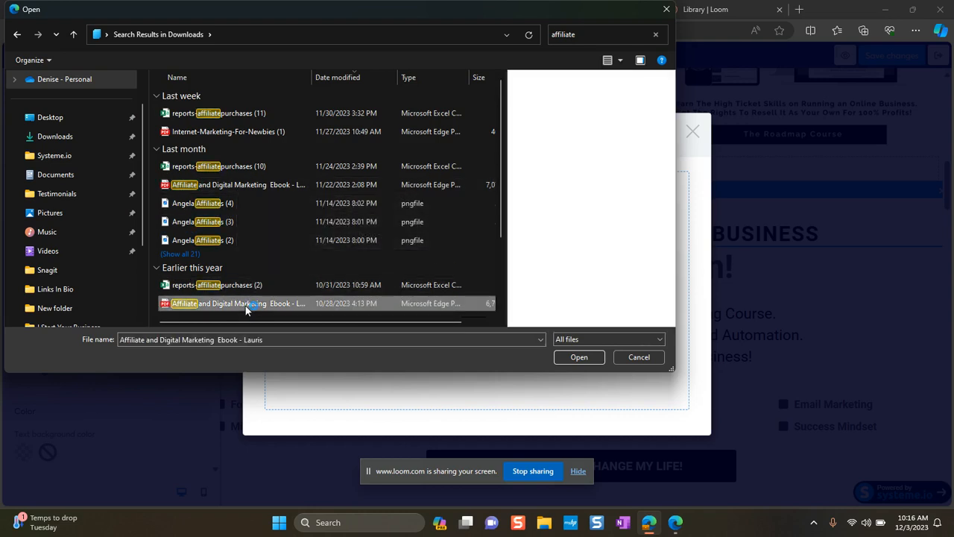
{"action": "scroll", "scroll_direction": "down", "scroll_amount": 3}
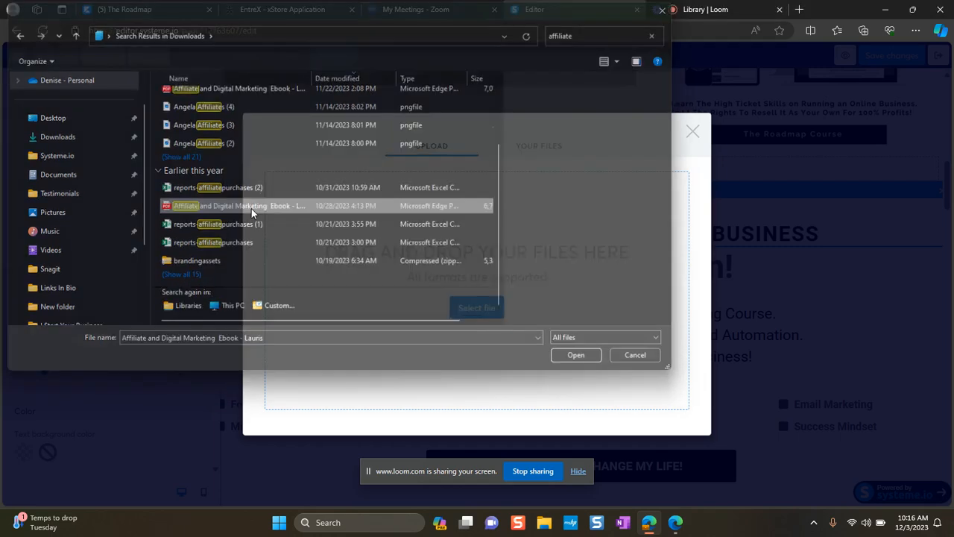
{"action": "left_click", "coordinate": [575, 354]}
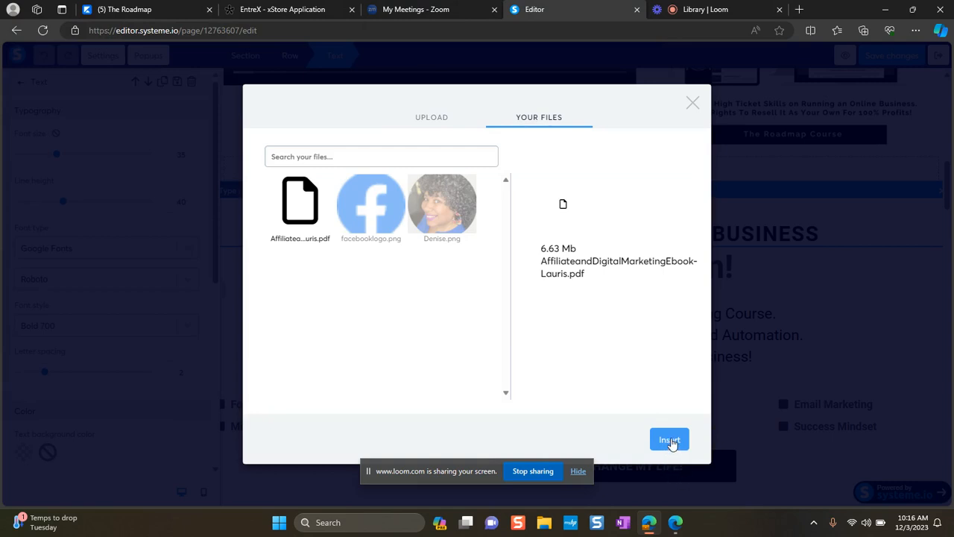
- Insert the selected ebook PDF as the headline link's target
{"action": "left_click", "coordinate": [669, 439]}
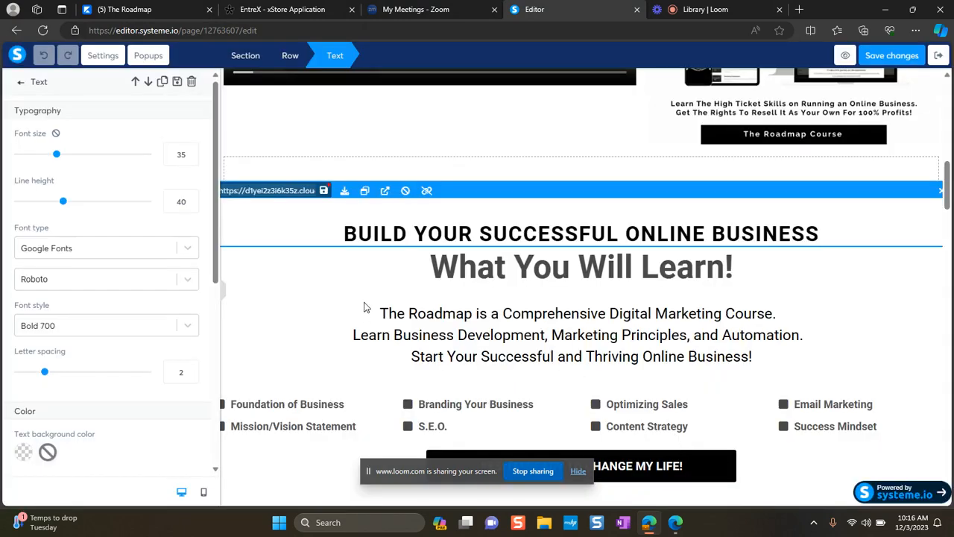
{"action": "mouse_move", "coordinate": [225, 189]}
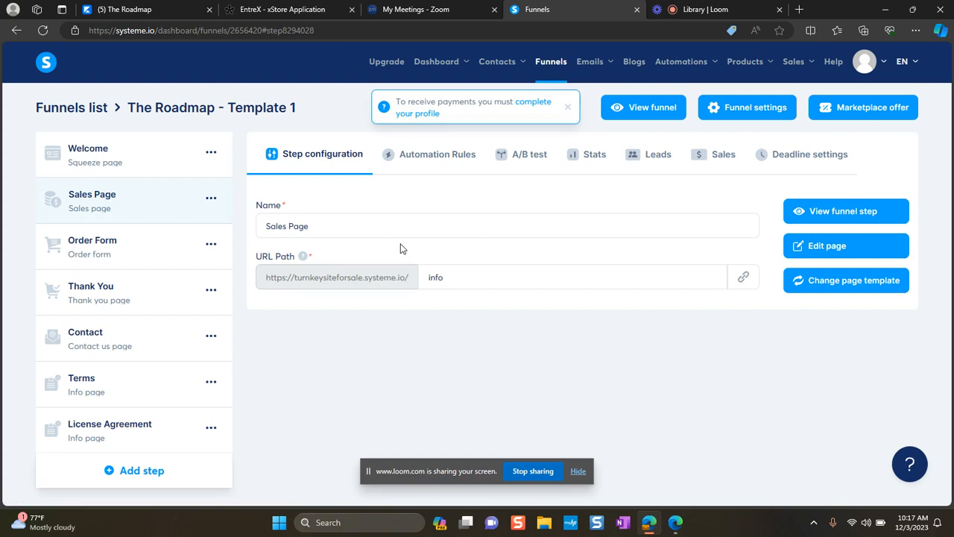
- Dismiss the notice, then open 'Are you ready for change?' in the Roadmap Emails campaign
{"action": "left_click", "coordinate": [567, 108]}
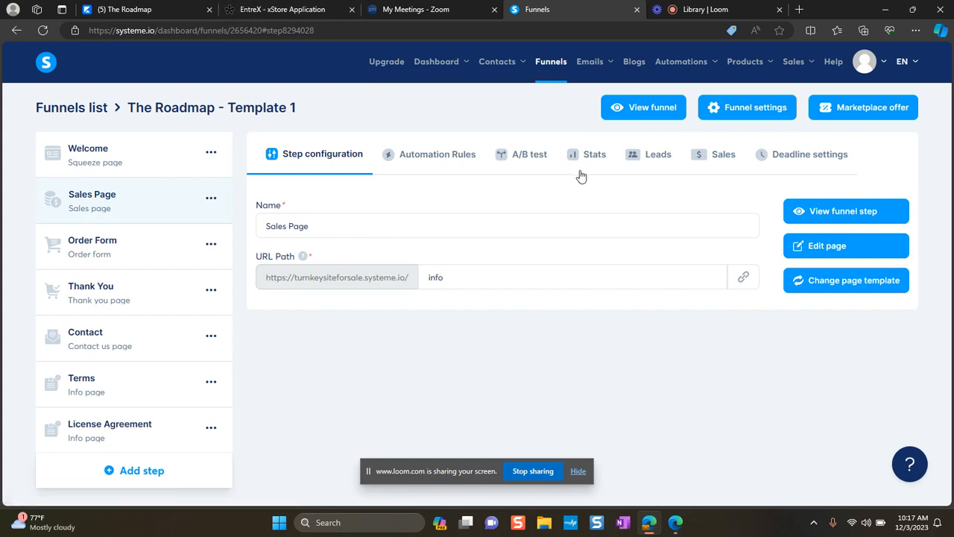
{"action": "mouse_move", "coordinate": [589, 71]}
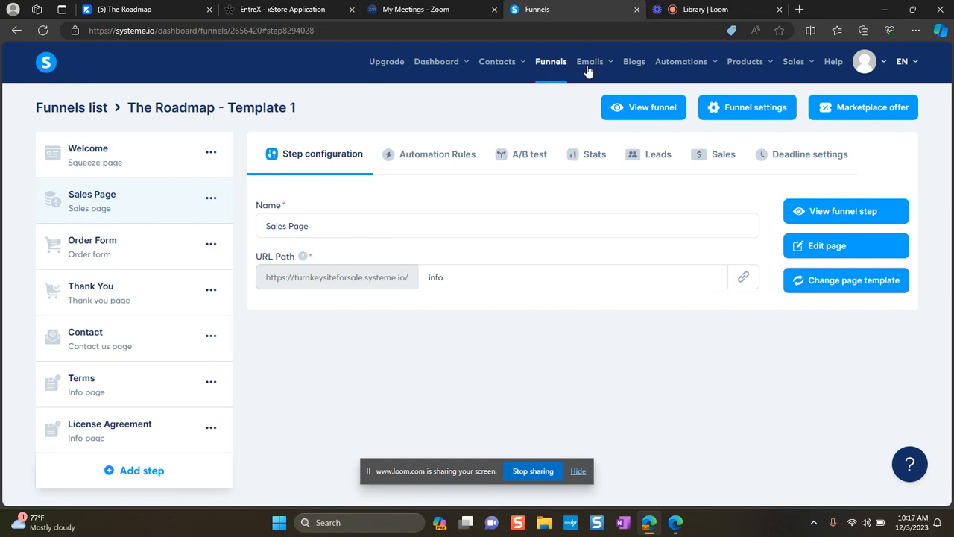
{"action": "left_click", "coordinate": [590, 61]}
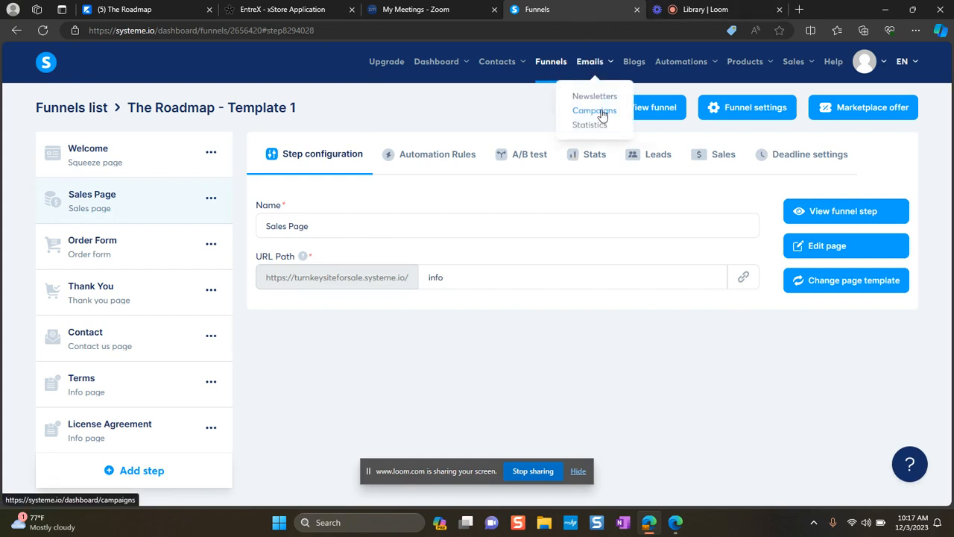
{"action": "left_click", "coordinate": [594, 111]}
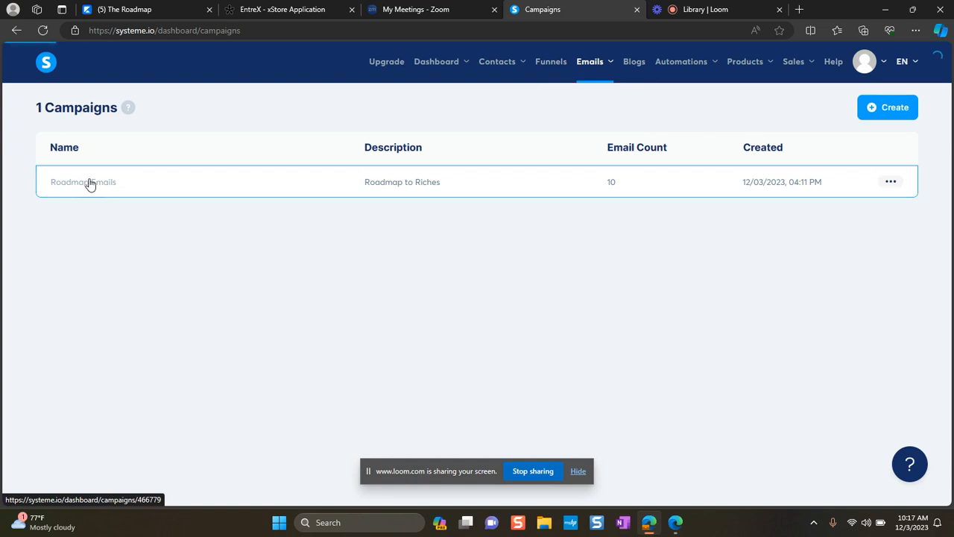
{"action": "left_click", "coordinate": [83, 182]}
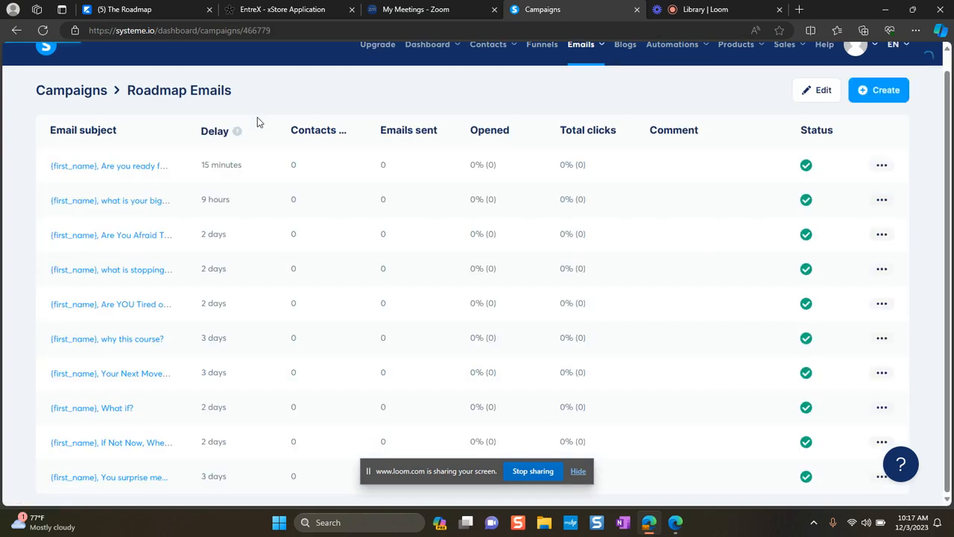
{"action": "mouse_move", "coordinate": [119, 166]}
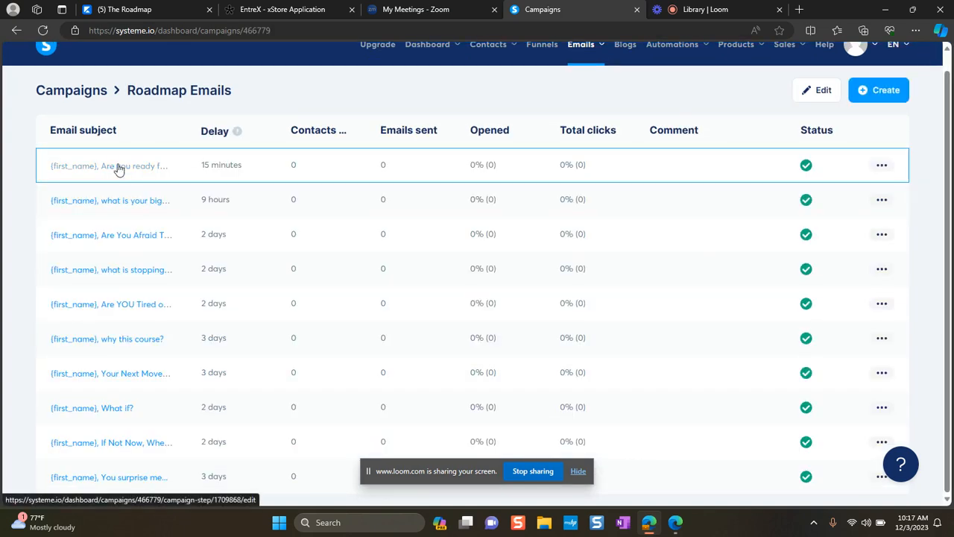
{"action": "left_click", "coordinate": [112, 164]}
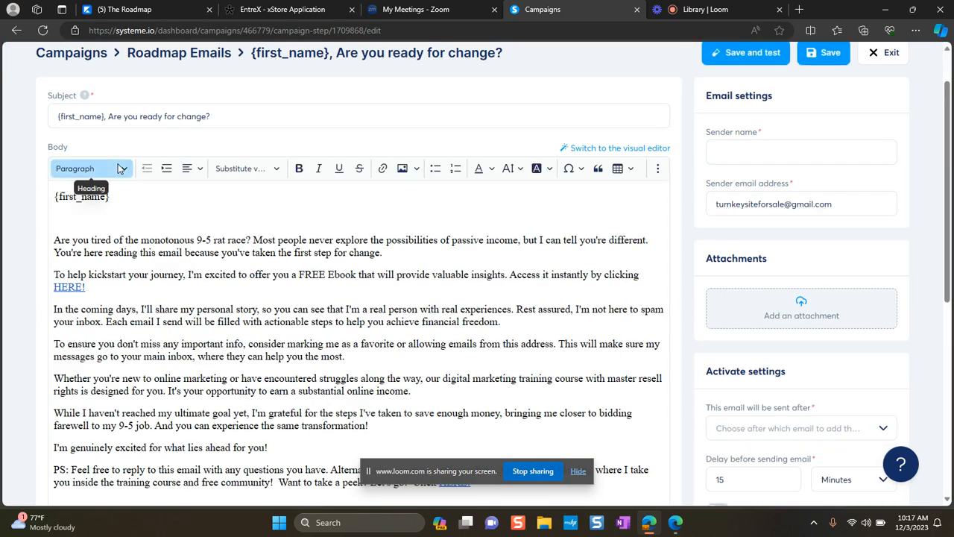
- Point the email's HERE! link to the hosted ebook PDF URL and confirm it
{"action": "scroll", "scroll_direction": "down", "scroll_amount": 3}
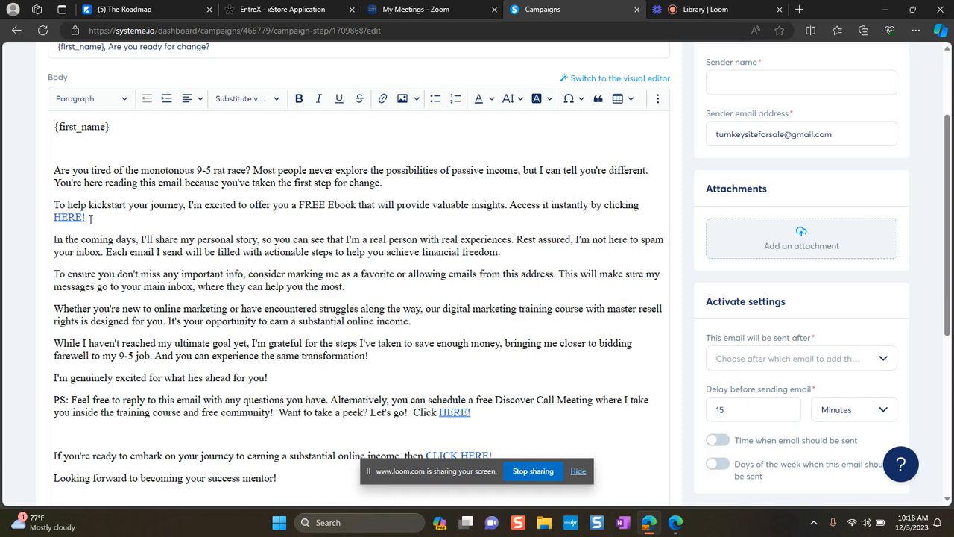
{"action": "left_click", "coordinate": [68, 217]}
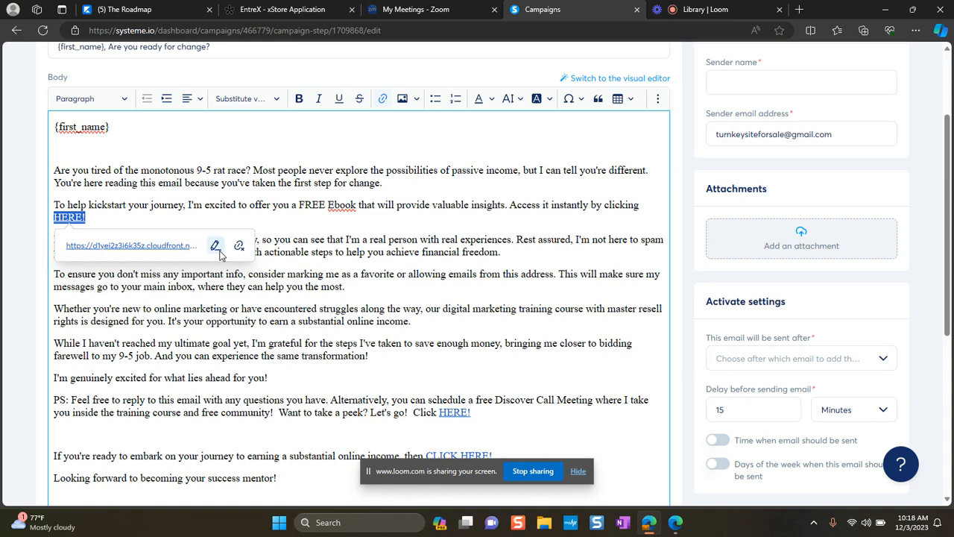
{"action": "left_click", "coordinate": [215, 245]}
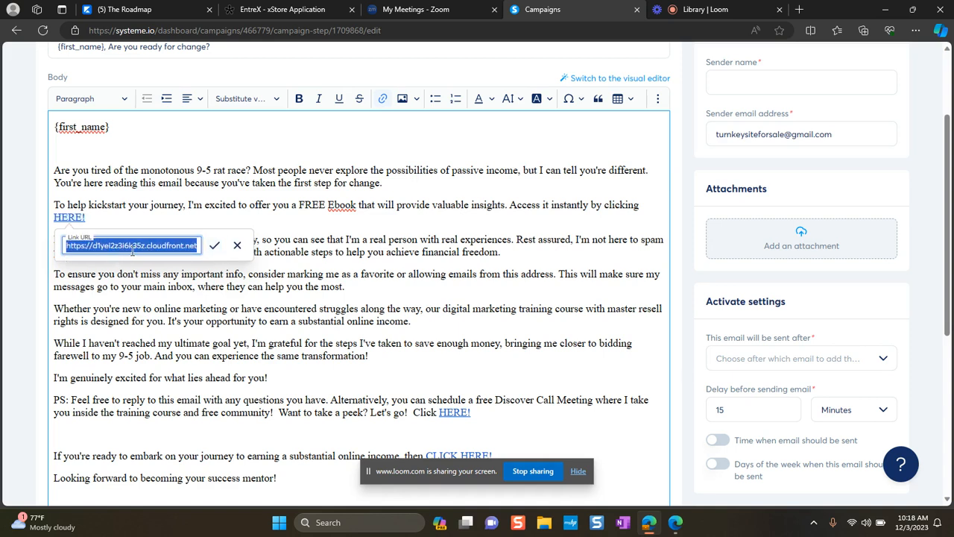
{"action": "left_click", "coordinate": [214, 244]}
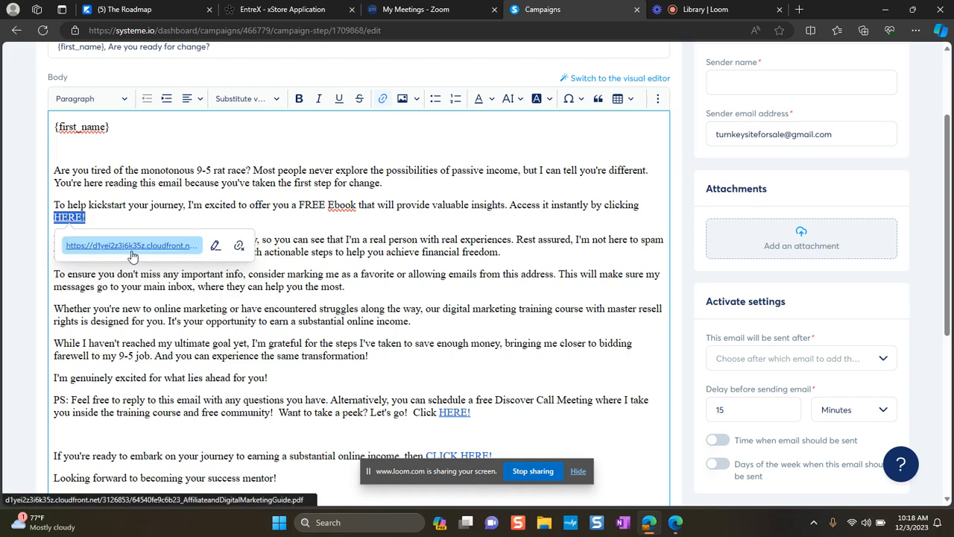
{"action": "scroll", "scroll_direction": "up", "scroll_amount": 3}
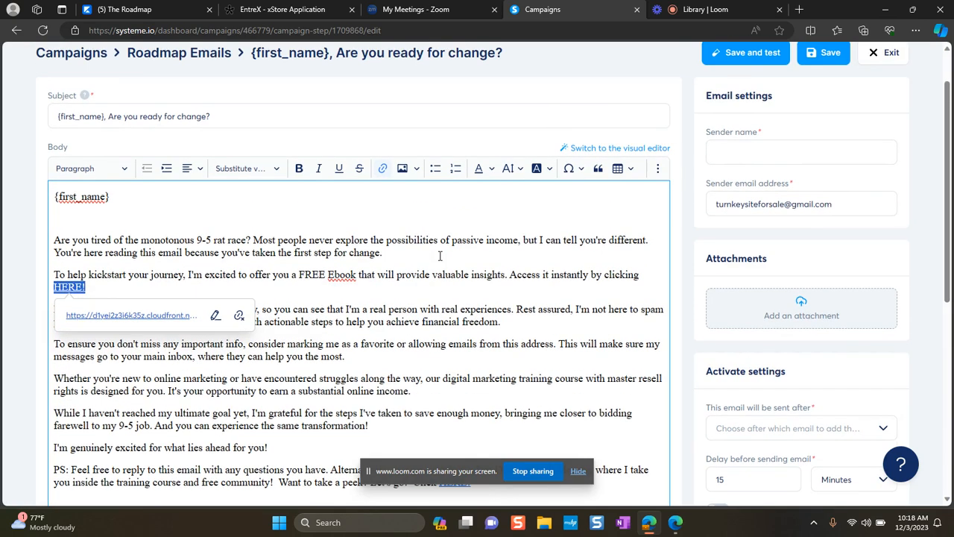
{"action": "mouse_move", "coordinate": [773, 327]}
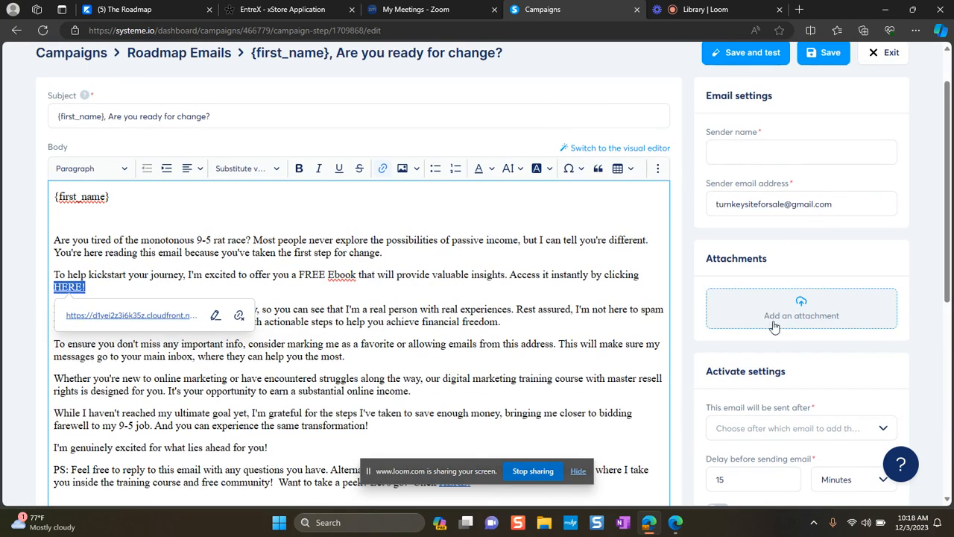
{"action": "mouse_move", "coordinate": [786, 319]}
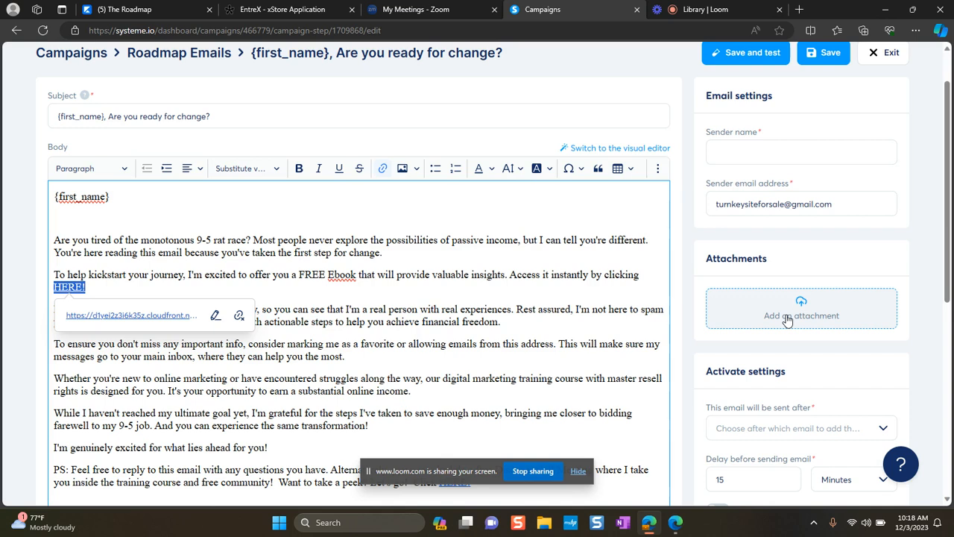
{"action": "mouse_move", "coordinate": [74, 302]}
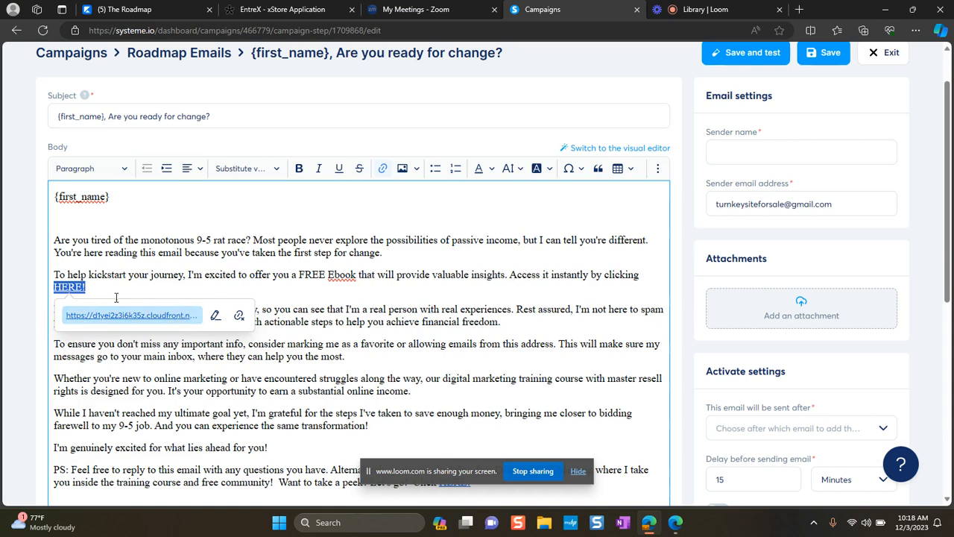
{"action": "mouse_move", "coordinate": [188, 289]}
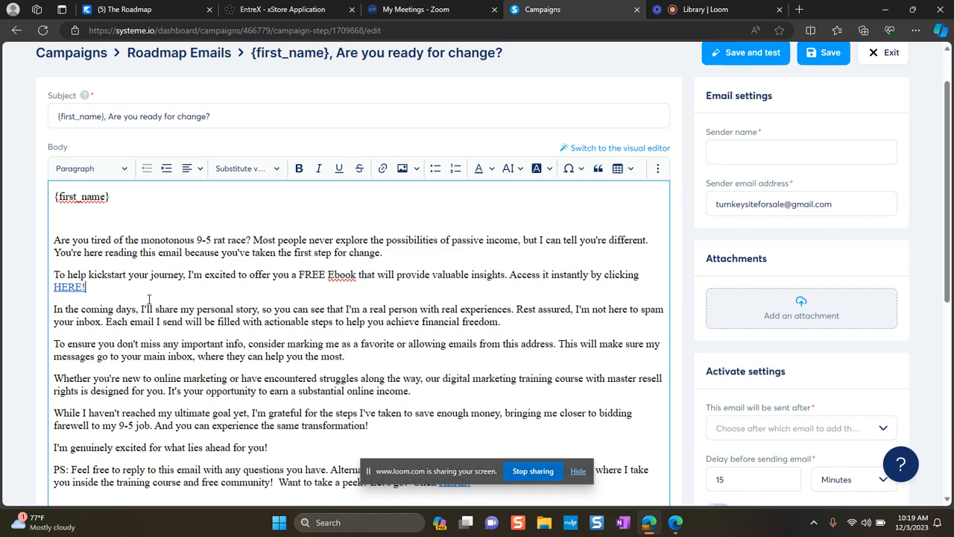
{"action": "mouse_move", "coordinate": [195, 277]}
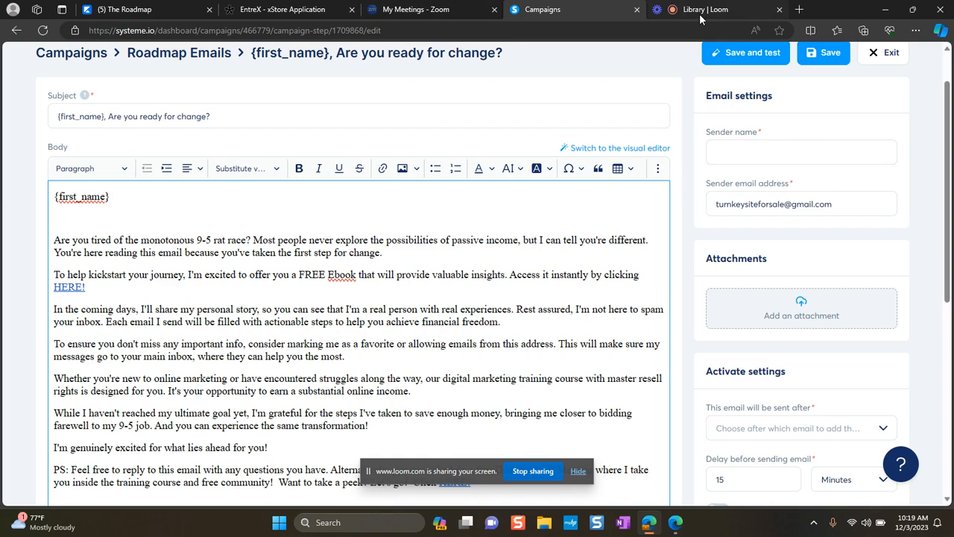
{"action": "mouse_move", "coordinate": [704, 9]}
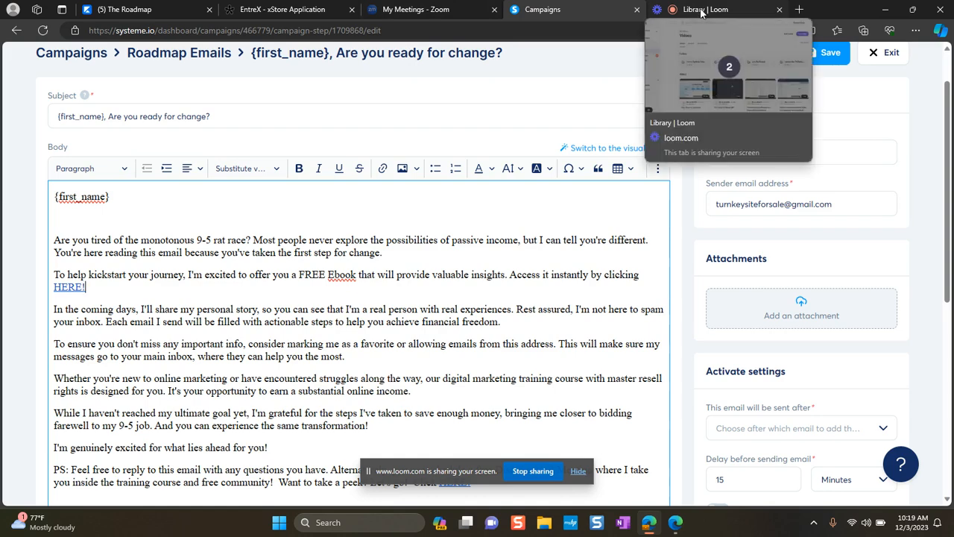